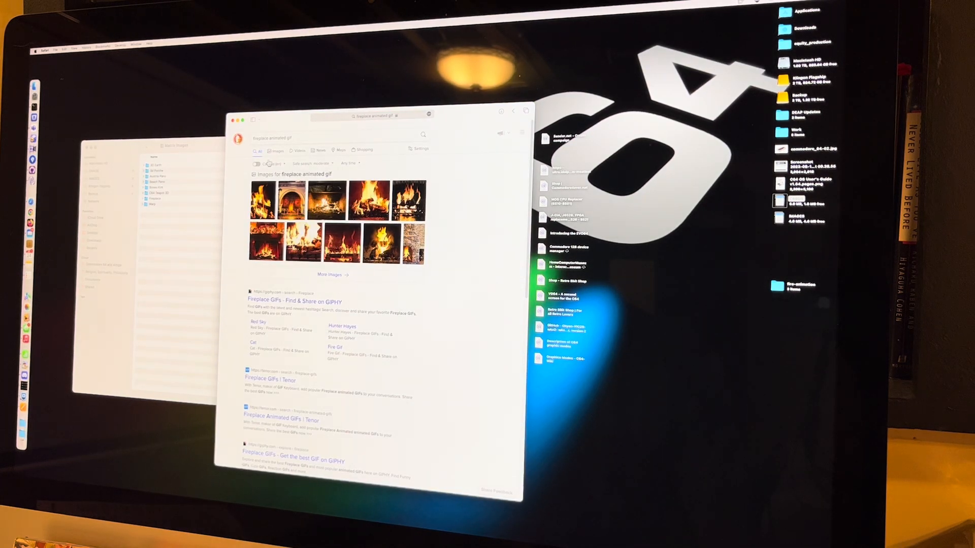
- Show only image results and preview one fireplace GIF before closing it
left_click(276, 150)
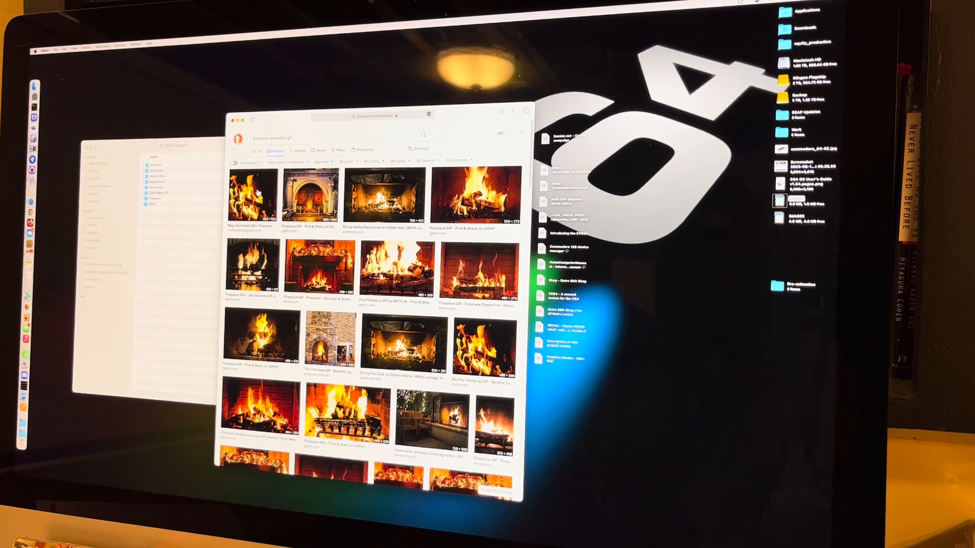
left_click(252, 195)
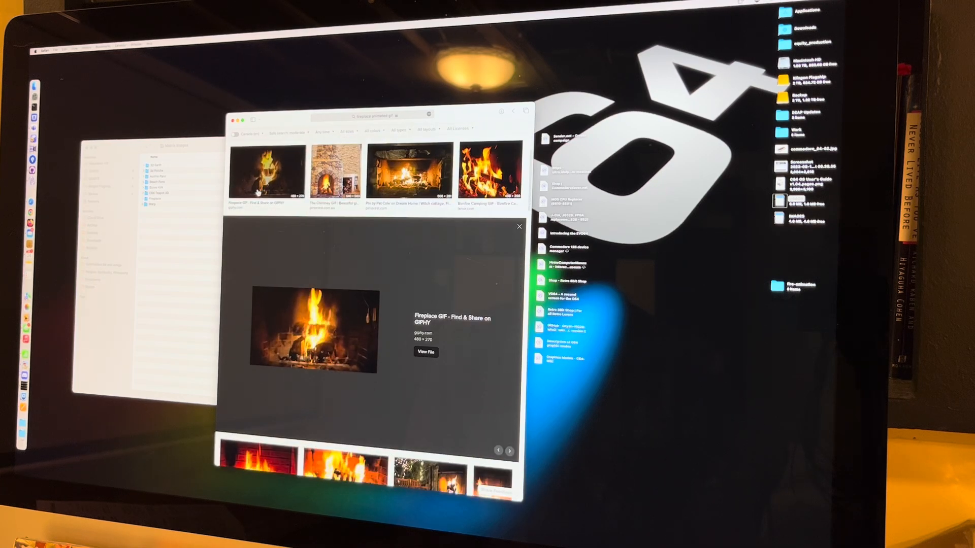
left_click(489, 171)
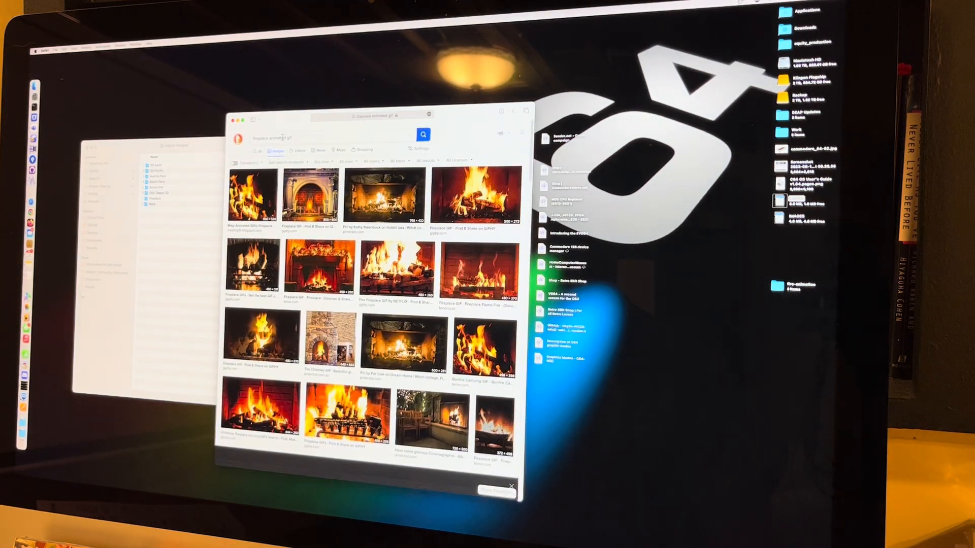
- Refine the query to 'fire animation' and search images for animated fire GIFs
left_click(273, 137)
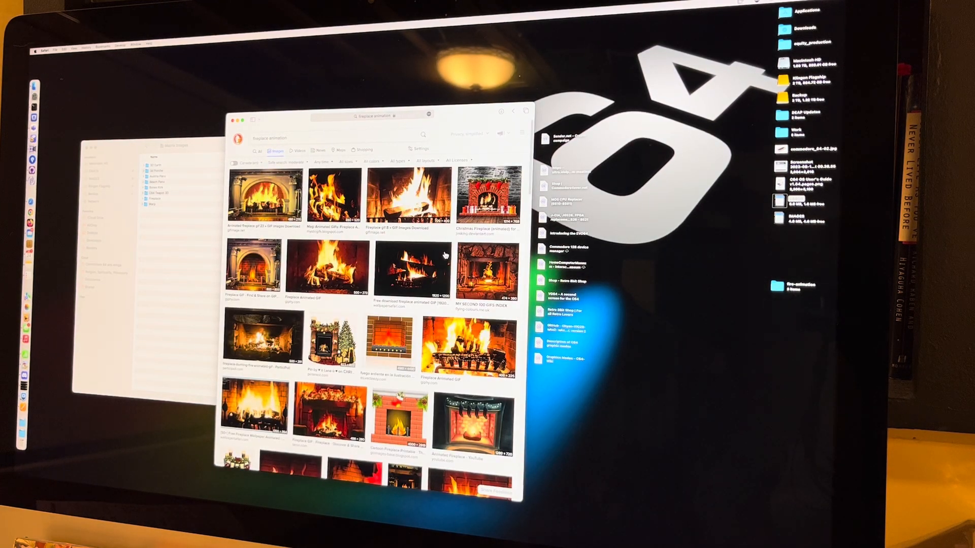
scroll("down", 3)
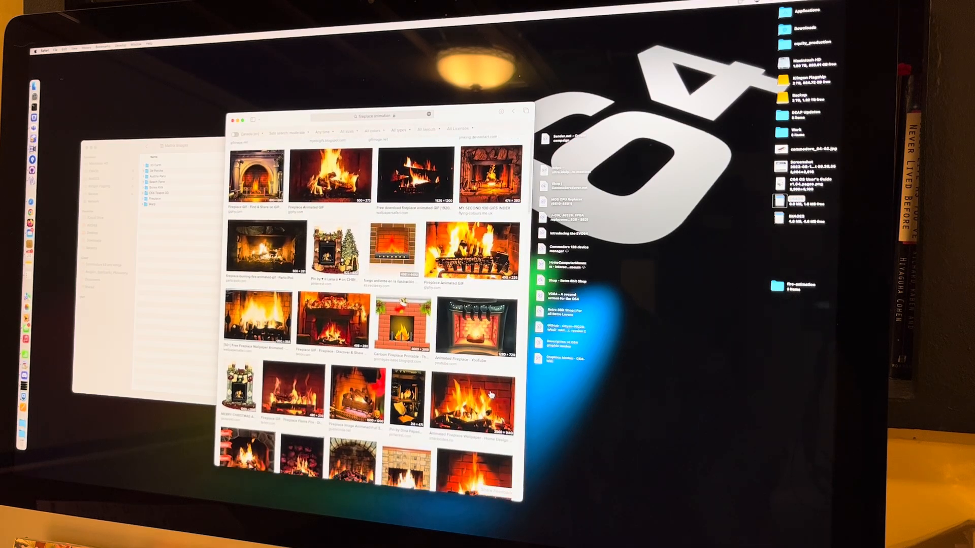
scroll("down", 3)
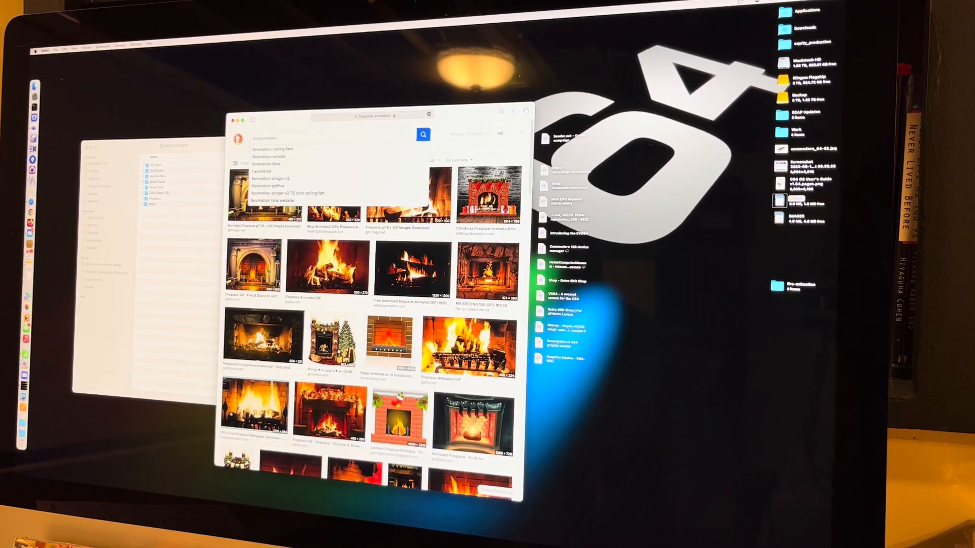
type("fire animation")
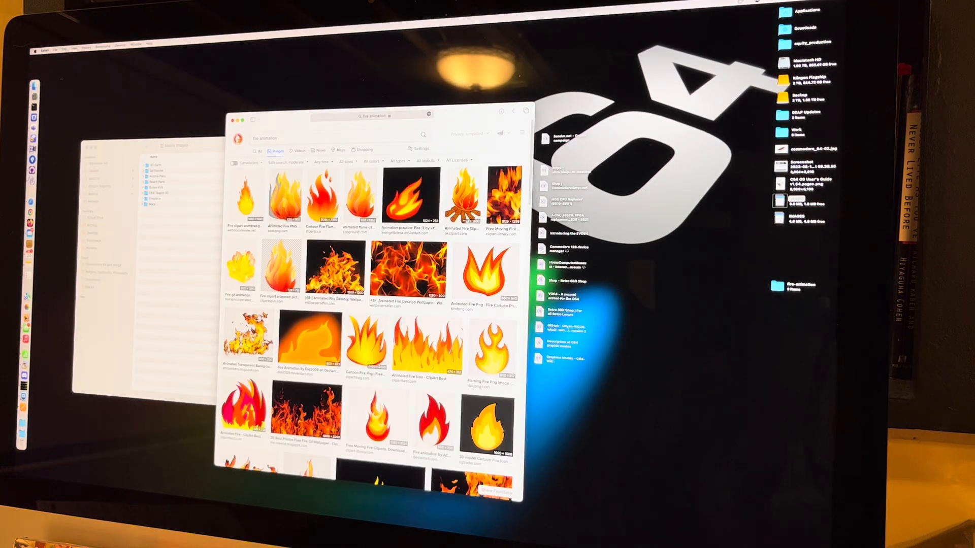
scroll("down", 3)
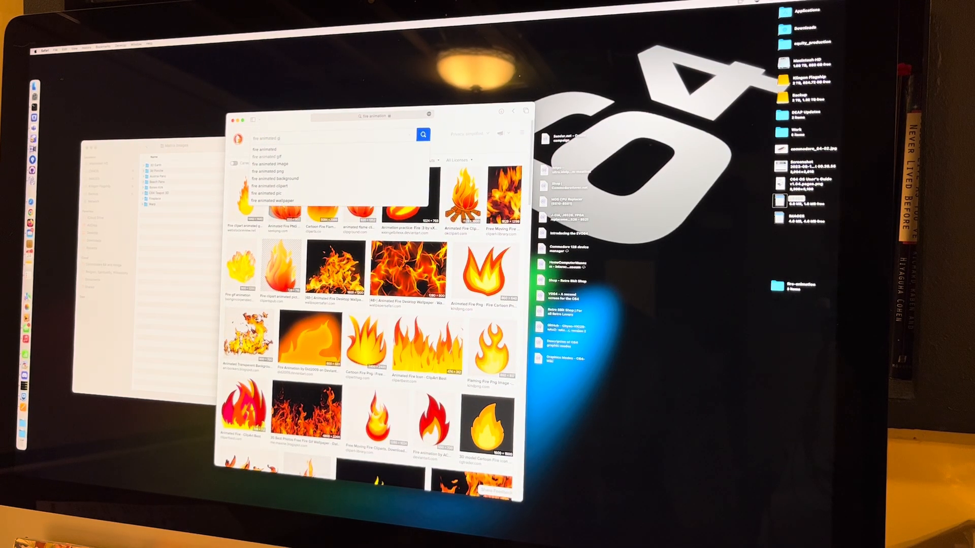
left_click(272, 156)
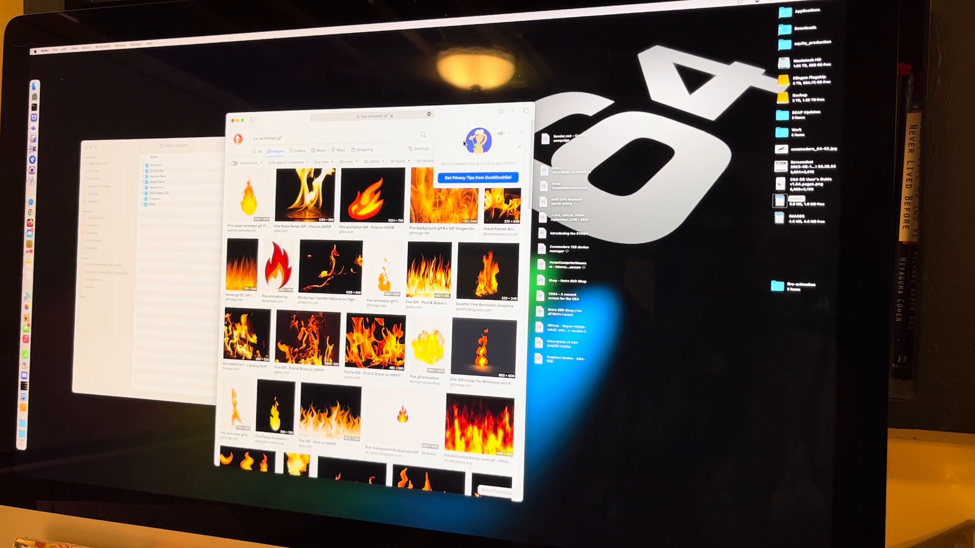
left_click(519, 146)
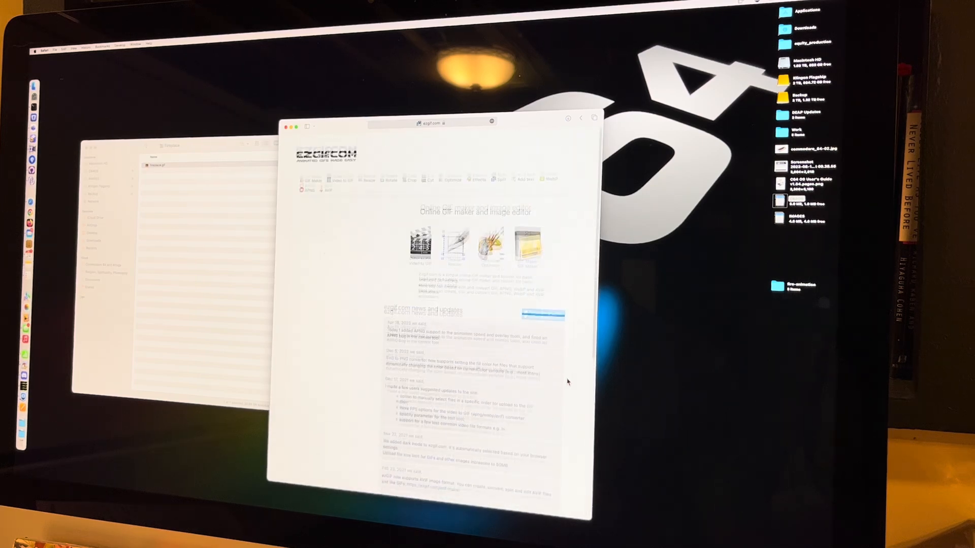
- Upload fireplace.gif from the computer into the ezgif frame splitter
left_click(433, 122)
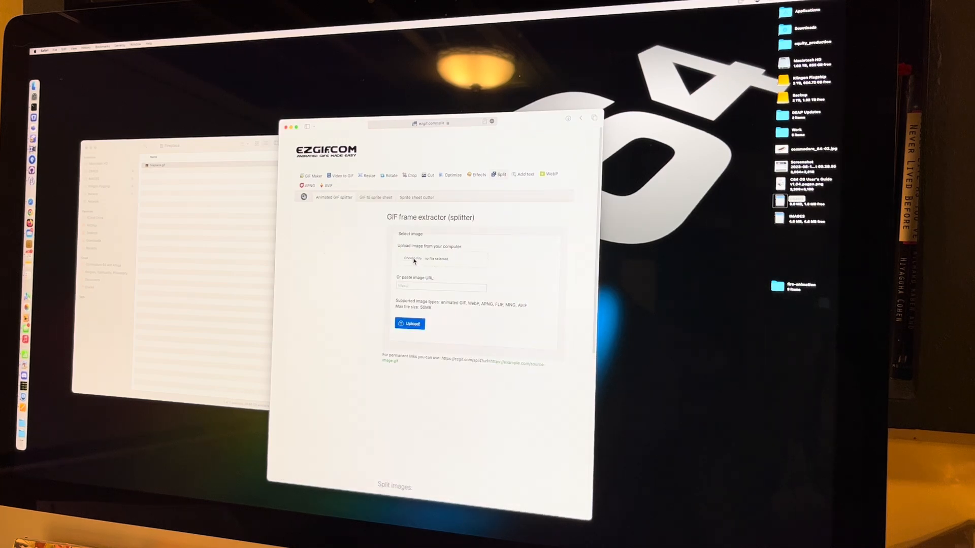
left_click(411, 259)
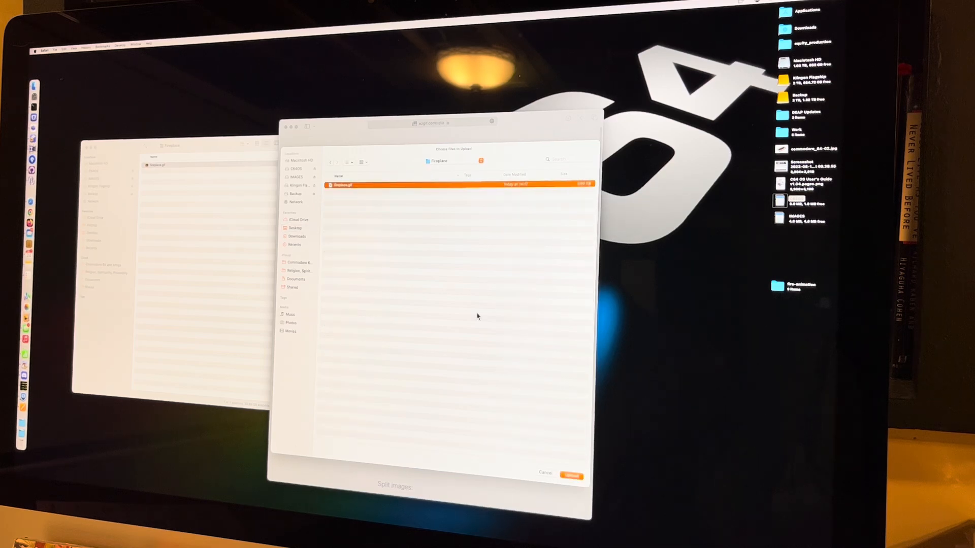
left_click(570, 475)
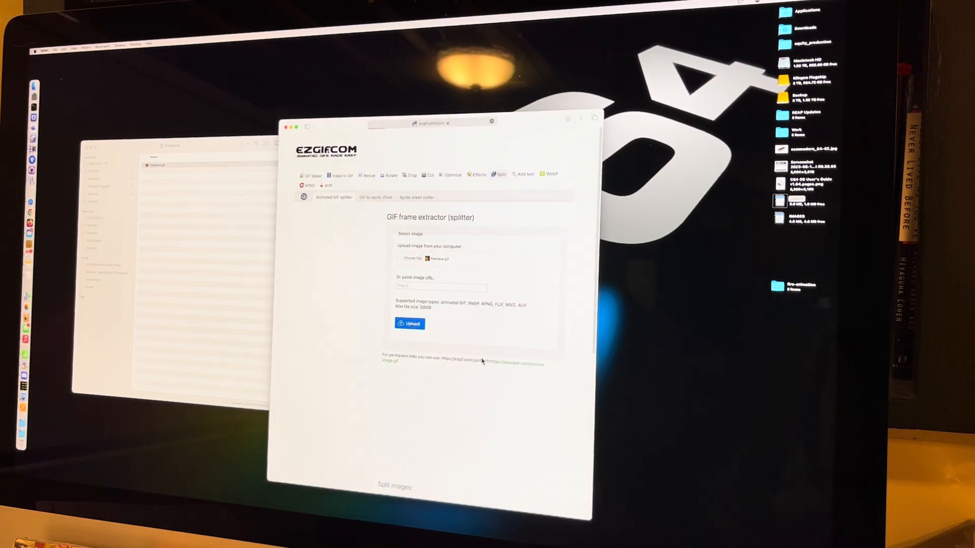
left_click(409, 323)
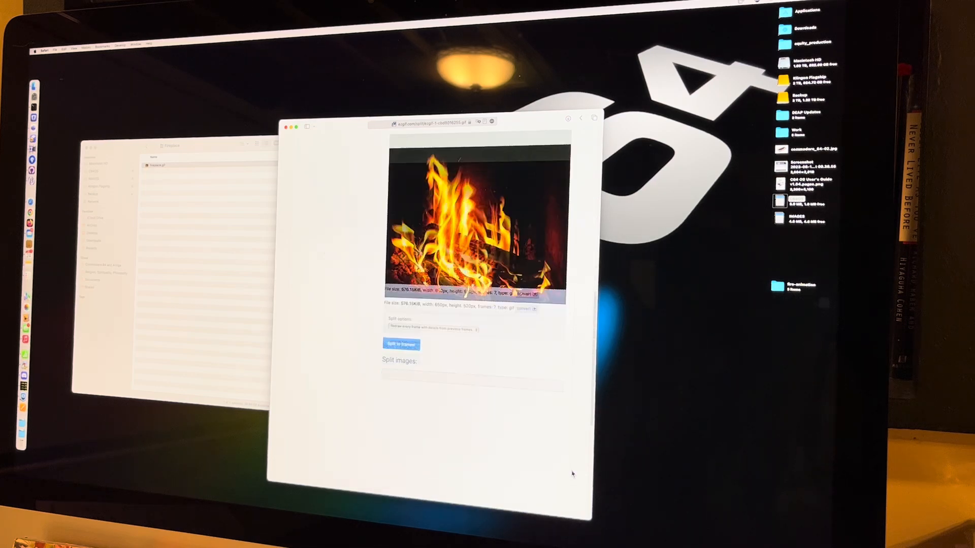
- Split the fireplace animation into its individual frame images
left_click(401, 330)
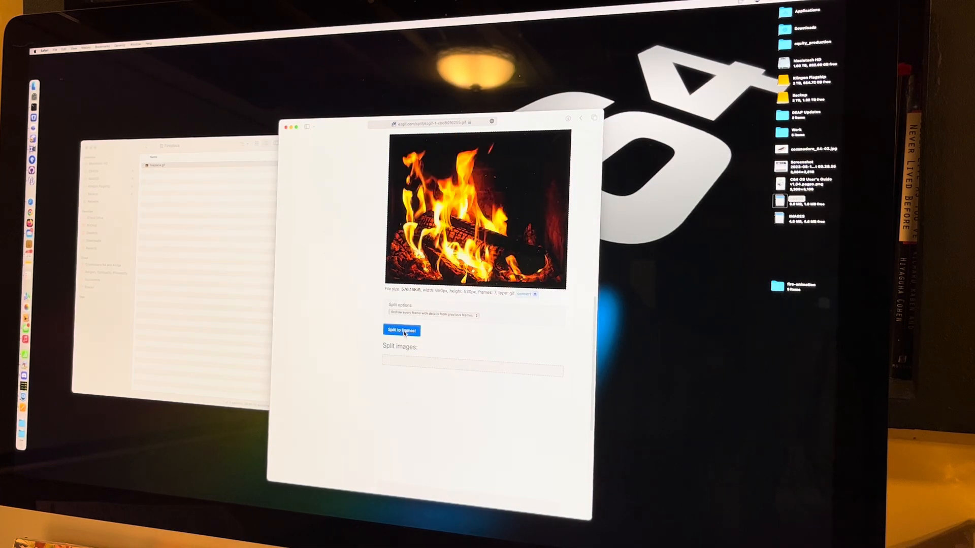
left_click(401, 330)
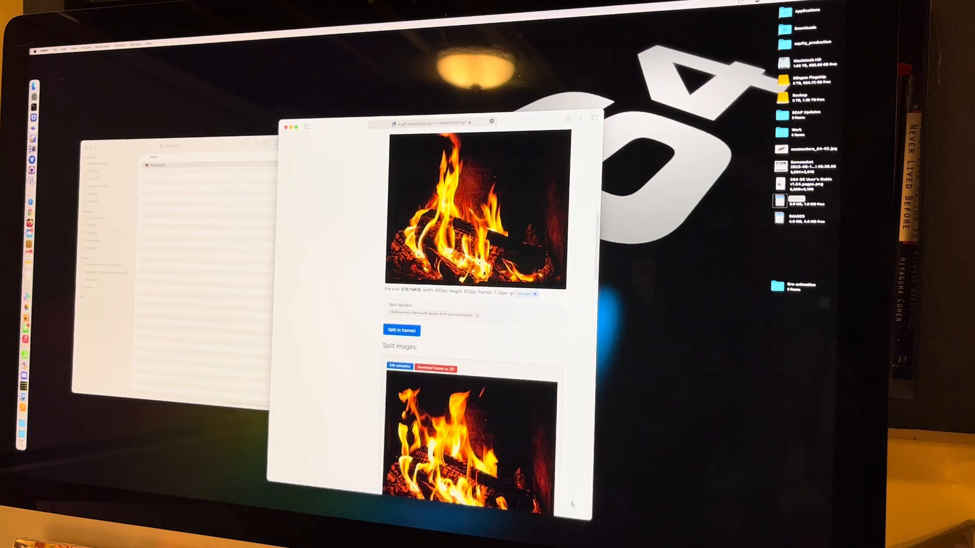
scroll("down", 3)
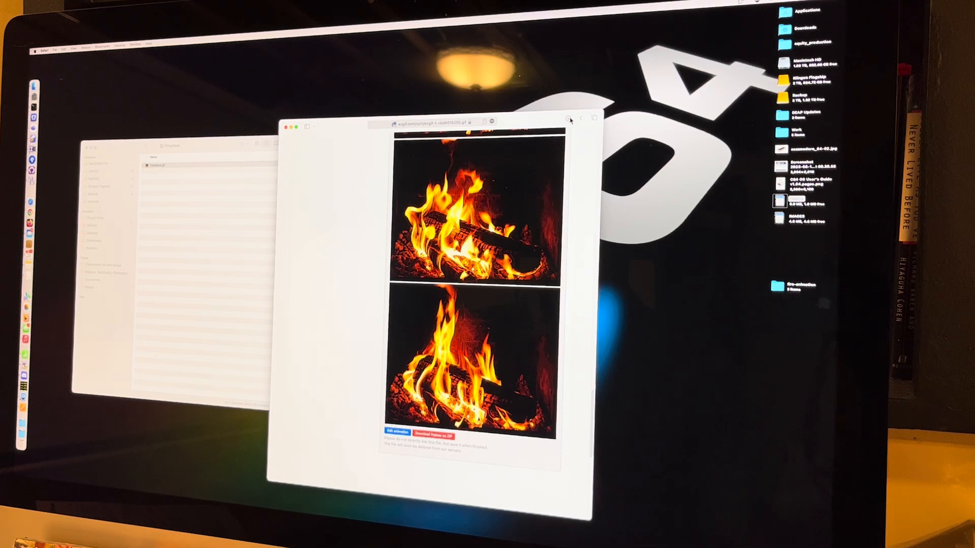
left_click(567, 118)
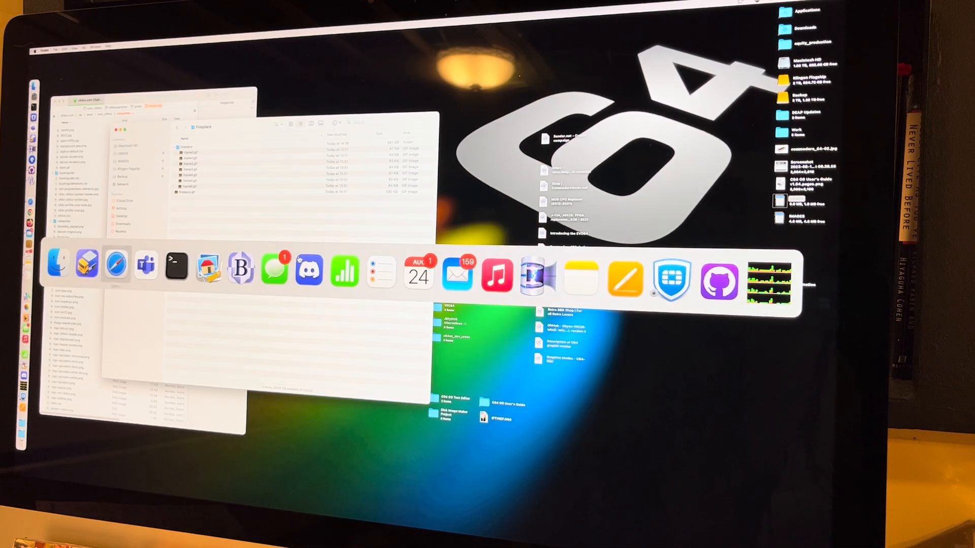
- Bring the C64 OS Services image conversion page forward beside the source images
left_click(116, 264)
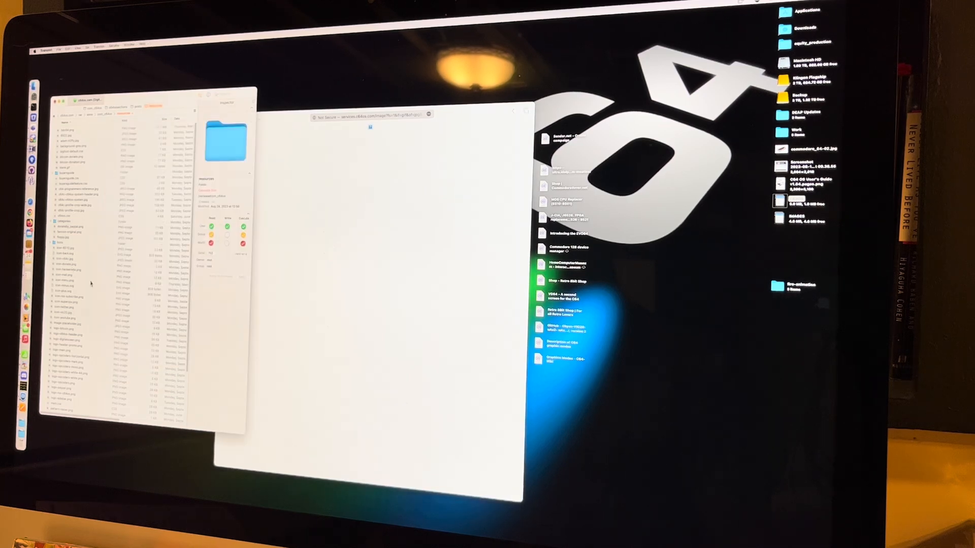
scroll("down", 3)
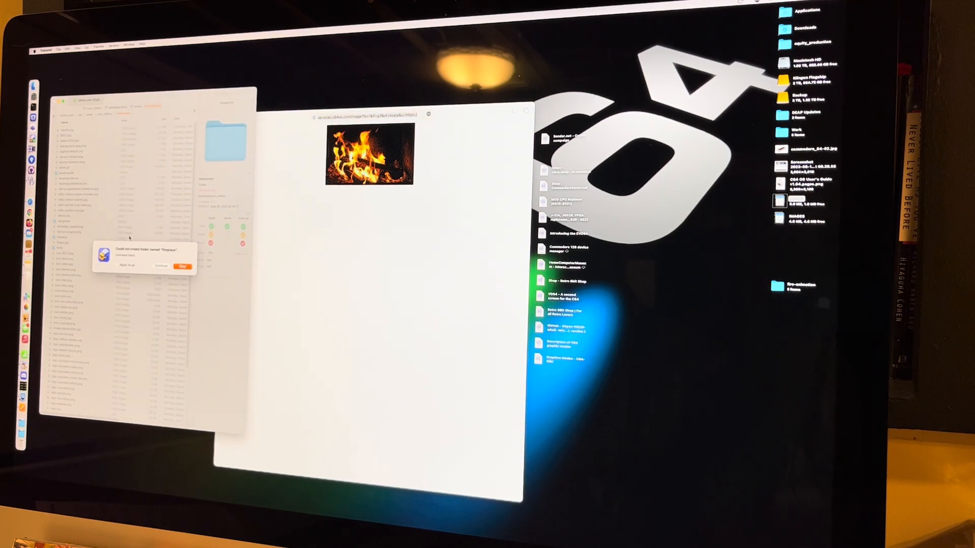
- Dismiss the 'Could not create folder Fireplace' alert, keeping the existing folder
left_click(182, 267)
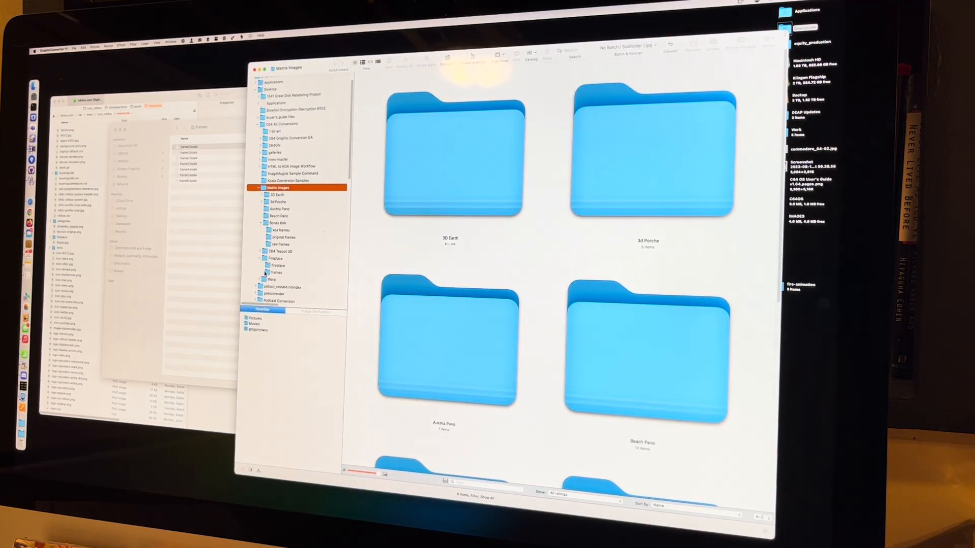
- Browse into Matrix Images > Fireplace > frames to preview the Koala thumbnails
left_click(277, 272)
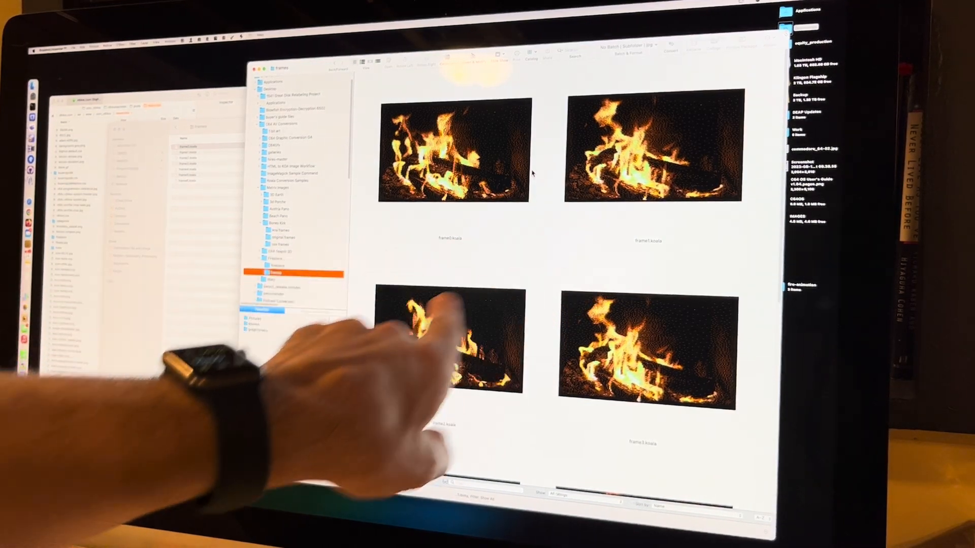
scroll("down", 3)
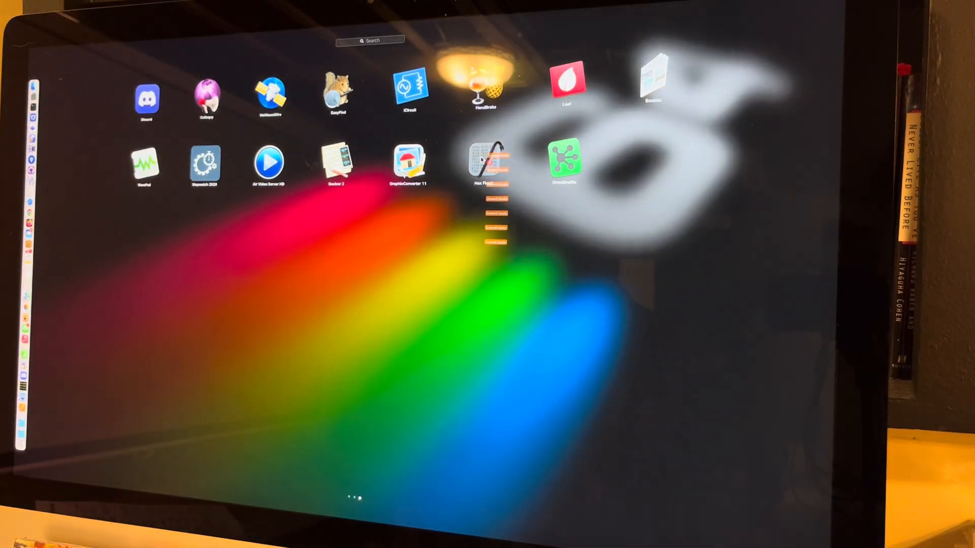
- Launch Hex Fiend and inspect the Koala frame files' leading header bytes
left_click(485, 161)
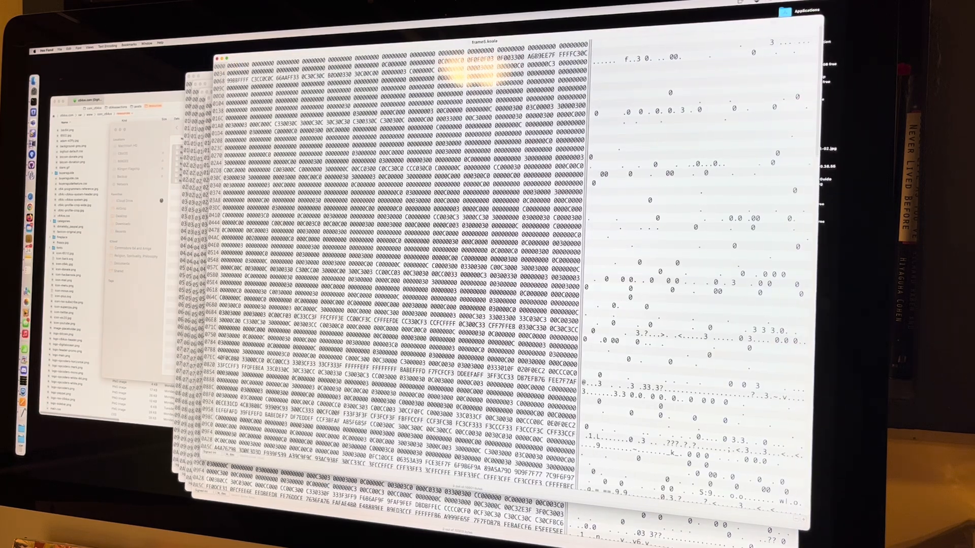
scroll("down", 3)
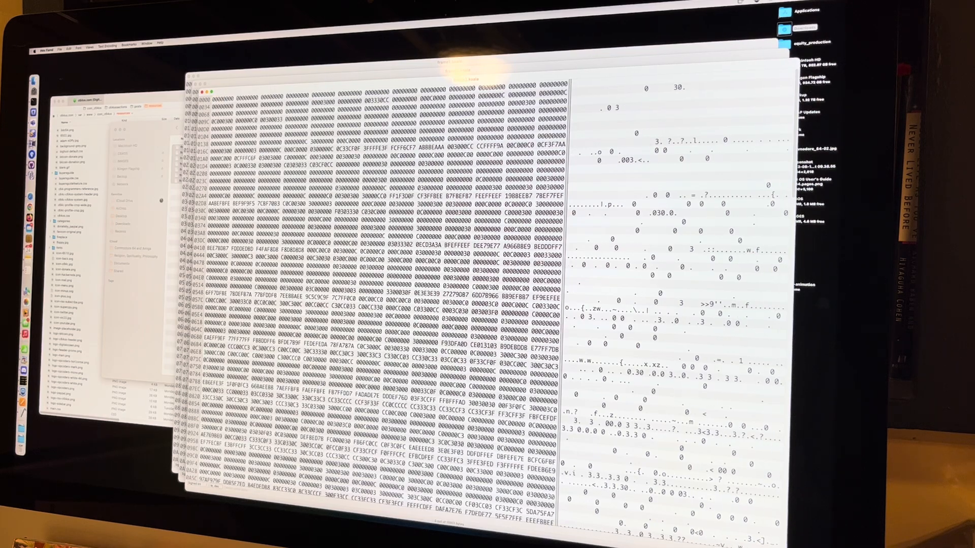
scroll("down", 3)
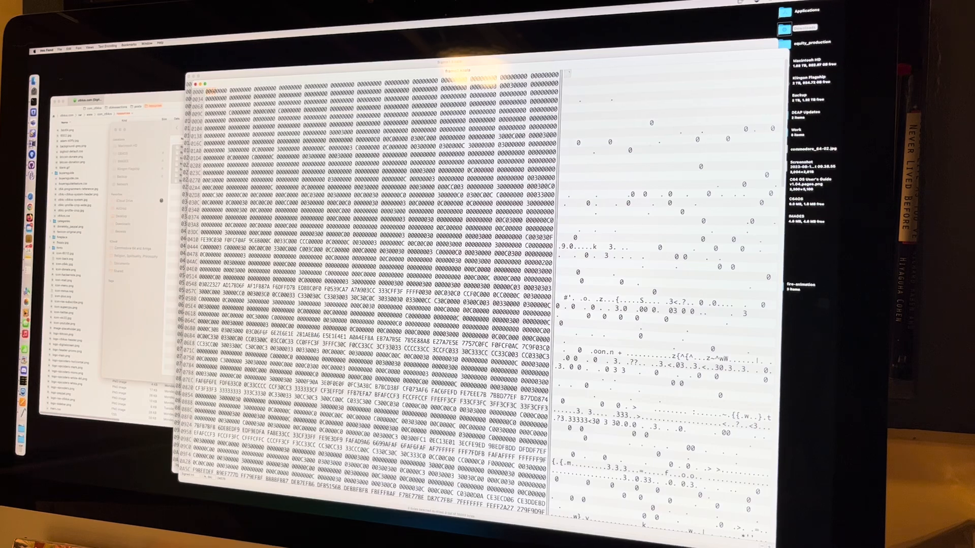
scroll("down", 3)
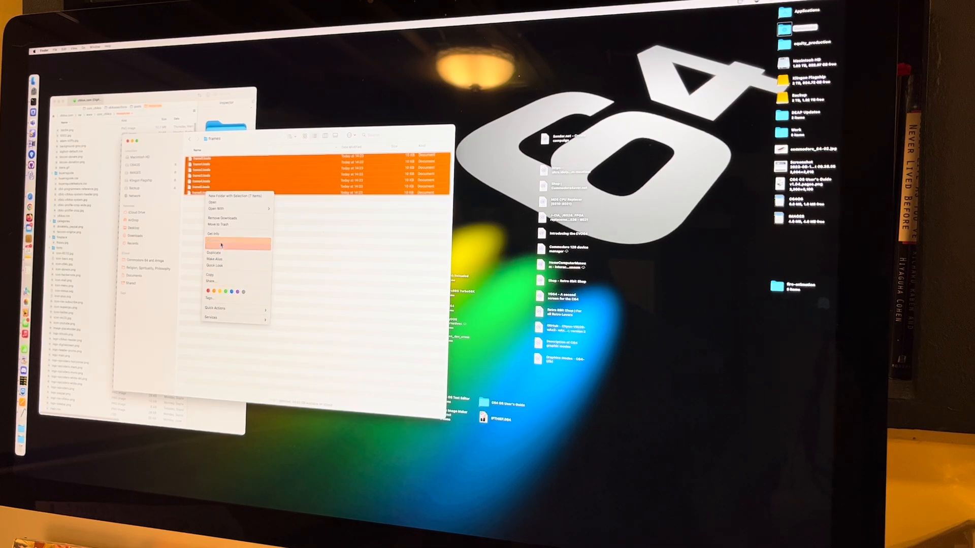
- Batch-rename the seven frame files, replacing the .koala extension with .frm
left_click(215, 243)
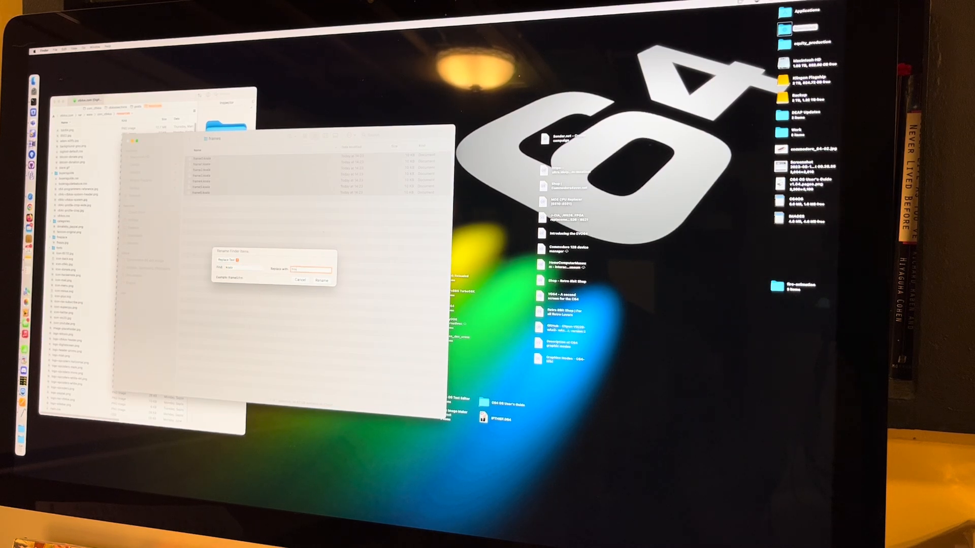
left_click(323, 280)
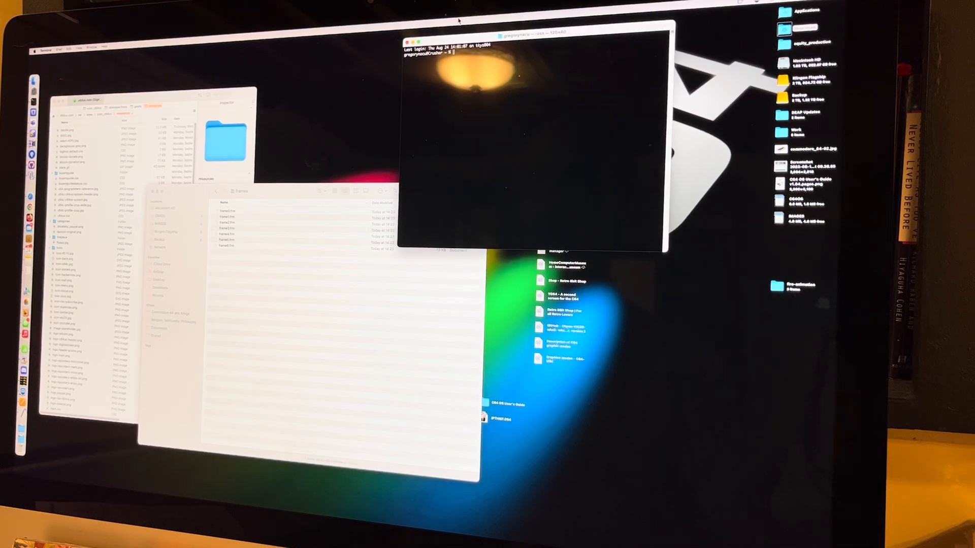
- Change Terminal's directory into the fireplace Frames folder
type("cd")
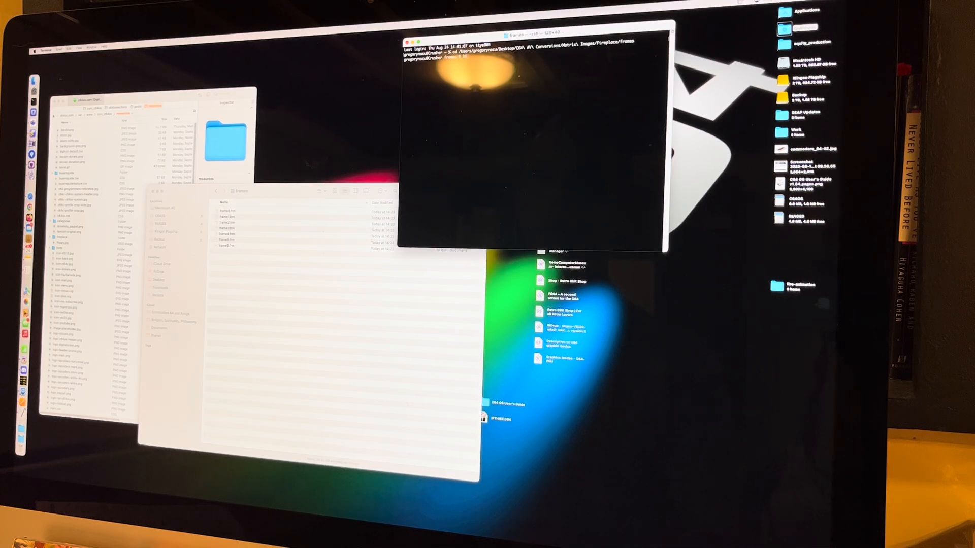
key("Return")
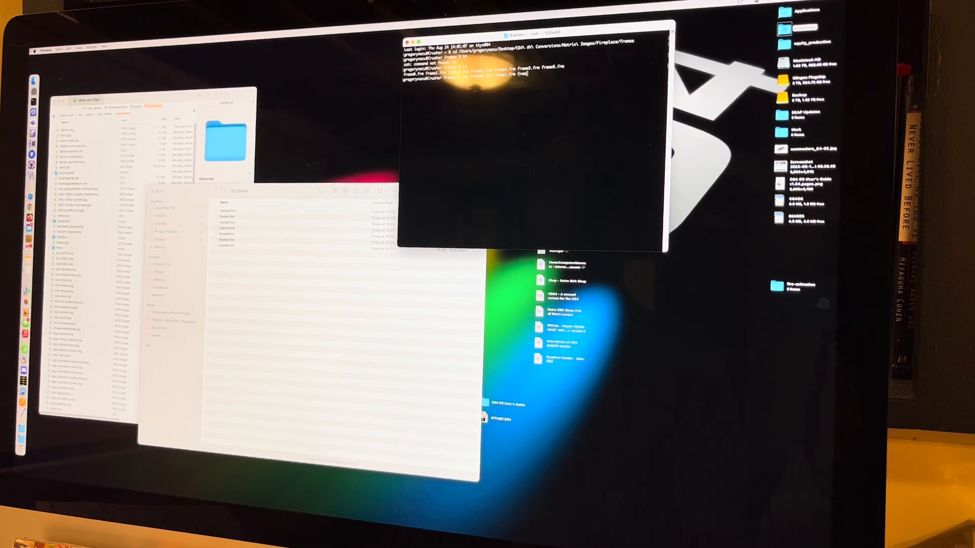
- Concatenate frame0.frm through frame6.frm in order into frames.frm with cat
type("frame2.frm frame3")
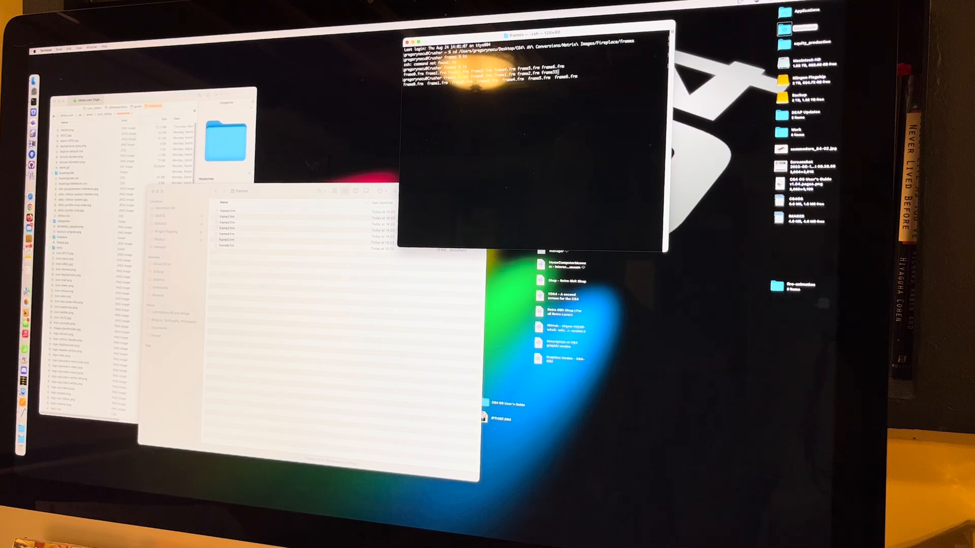
type("frame6.frm > frames.")
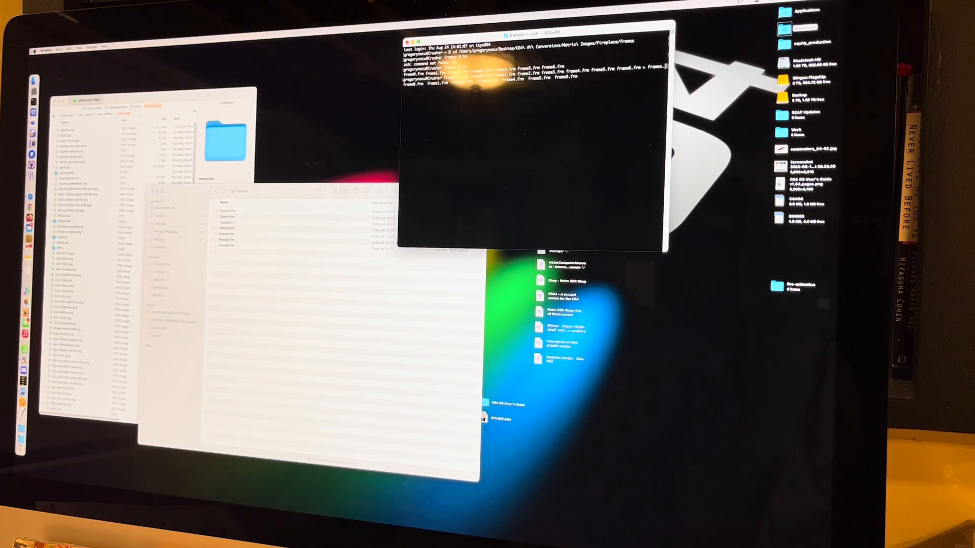
key("Return")
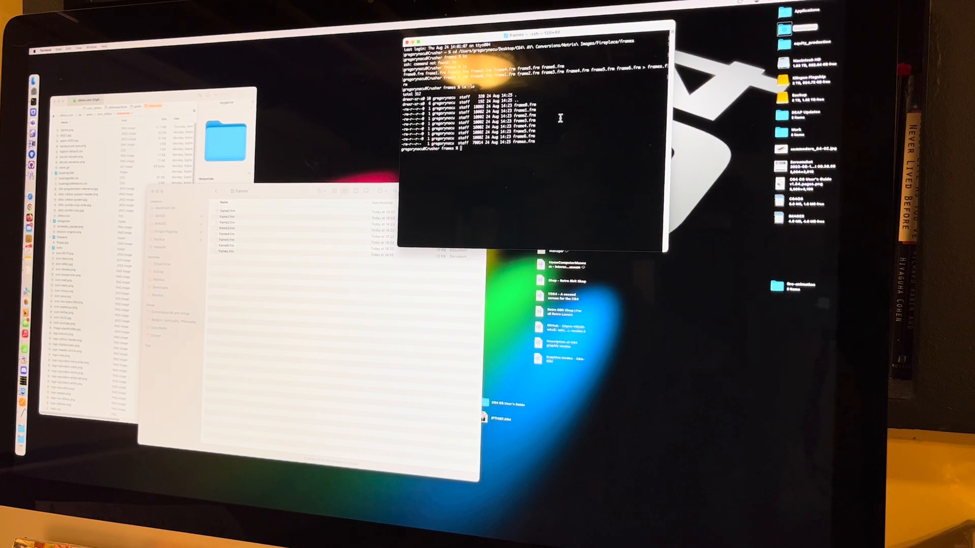
- Return to Finder after checking frames.frm's size in the listing
left_click(408, 42)
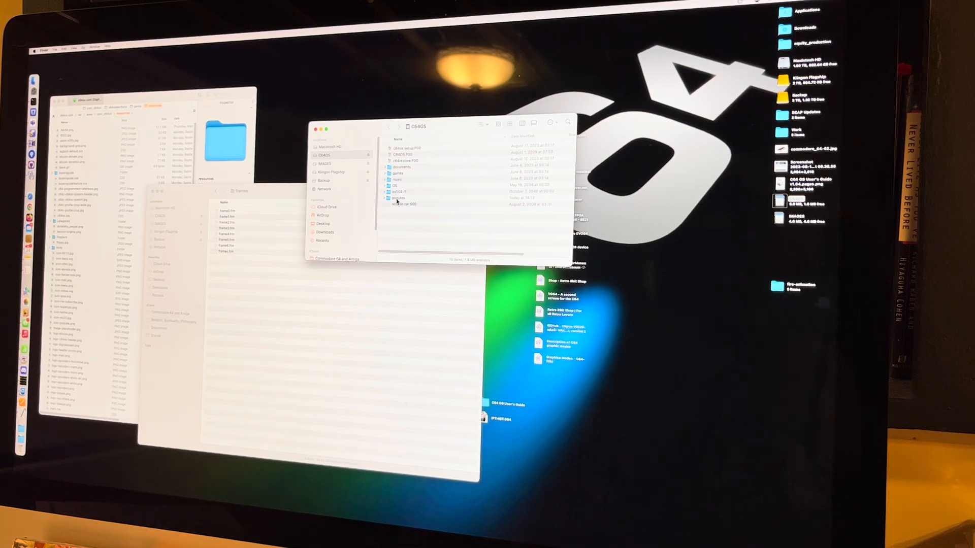
- Enter the pictures folder on the C64OS card and its first Commodore C64 subfolder
double_click(399, 198)
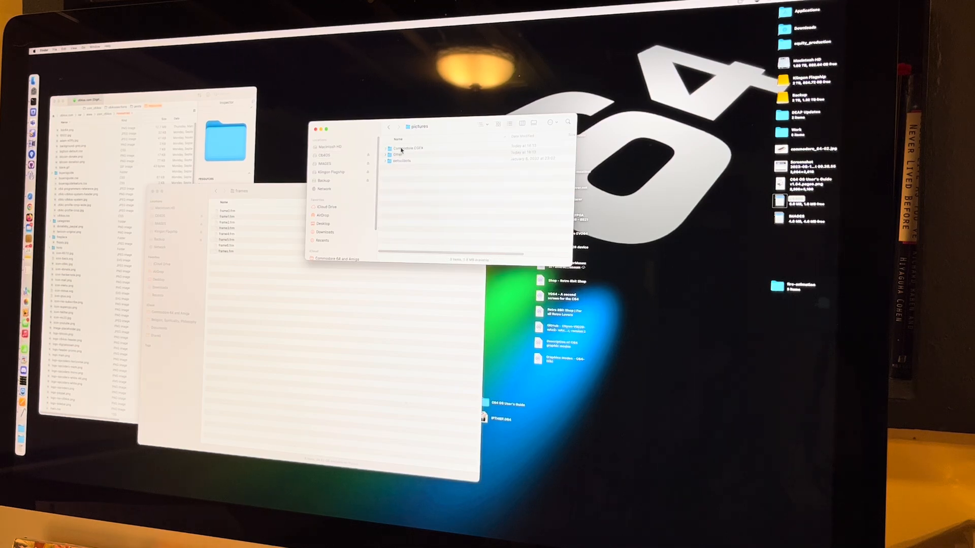
double_click(408, 149)
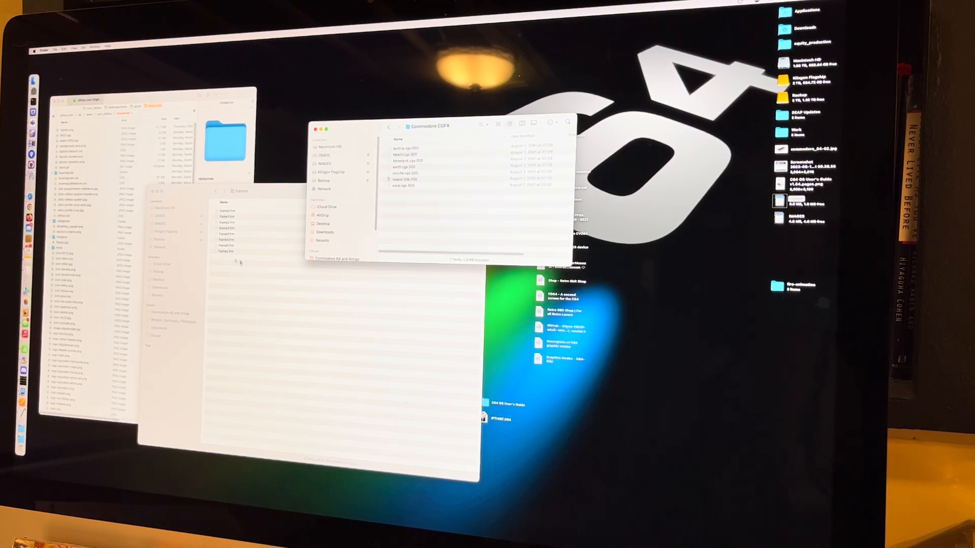